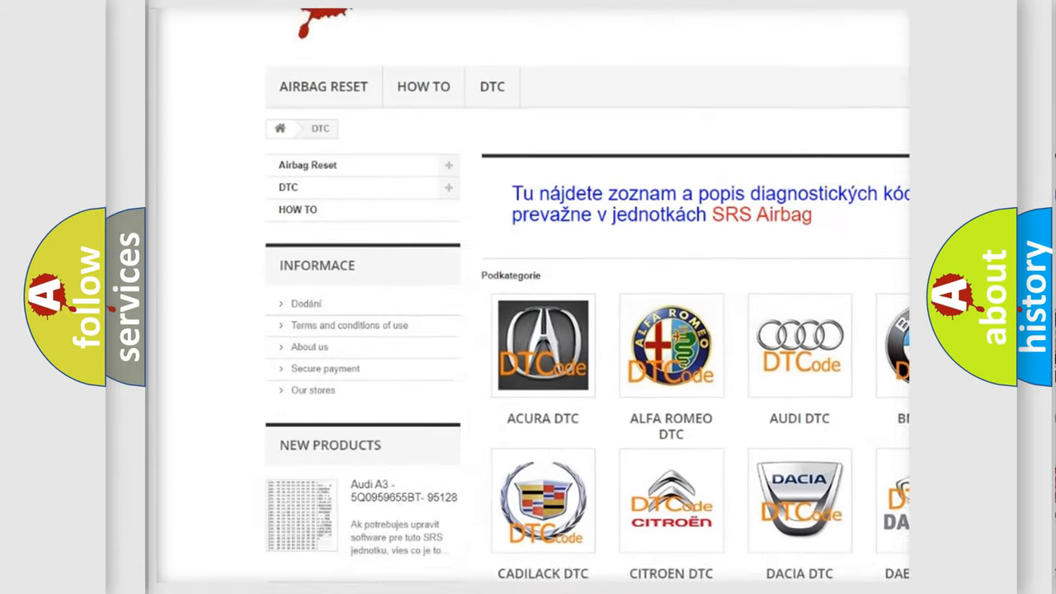
scroll("down", 3)
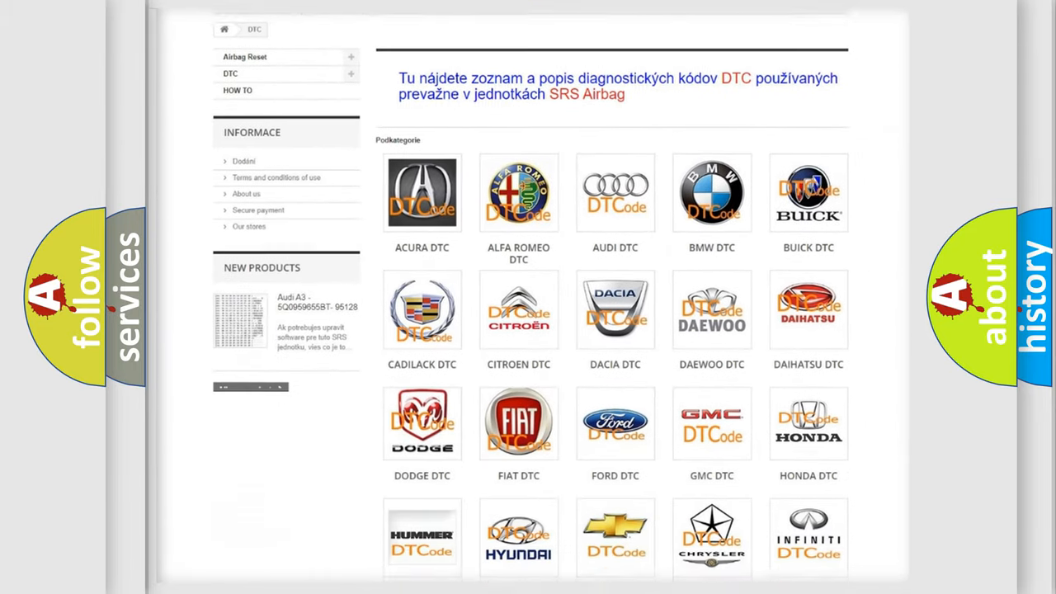
scroll("down", 3)
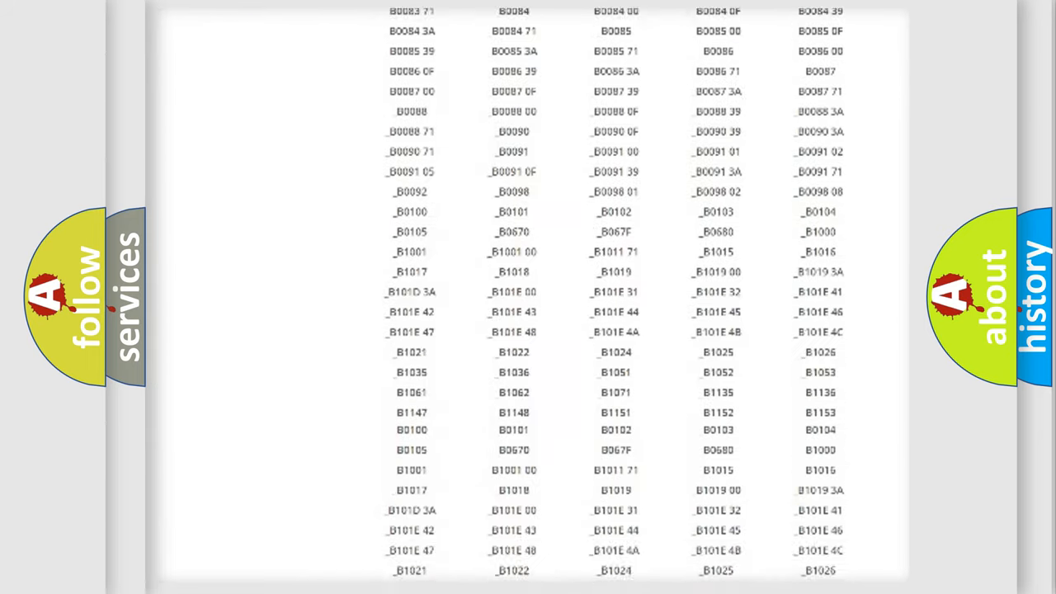
scroll("down", 3)
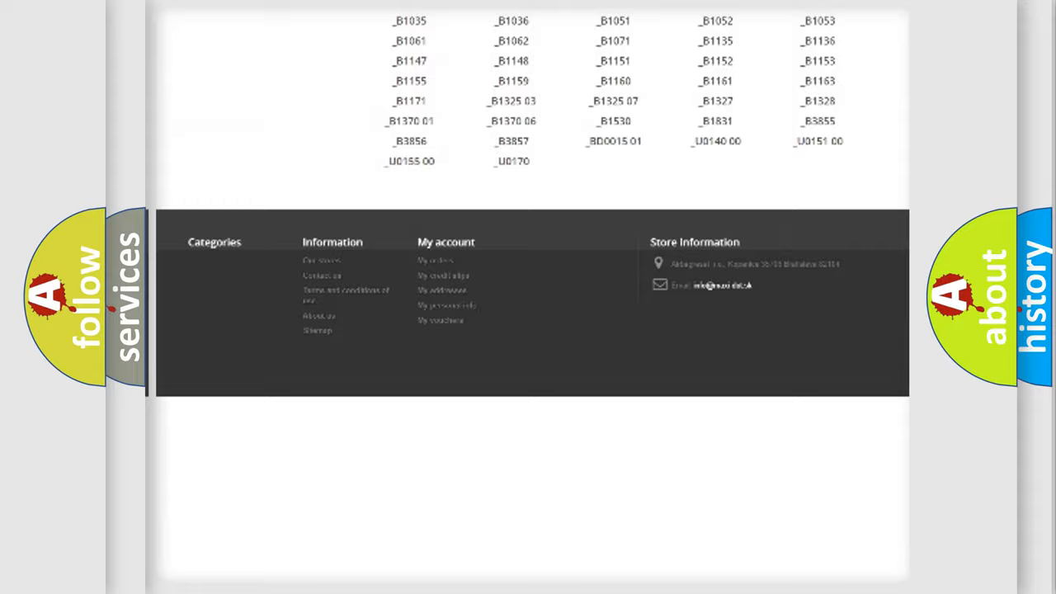
scroll("up", 3)
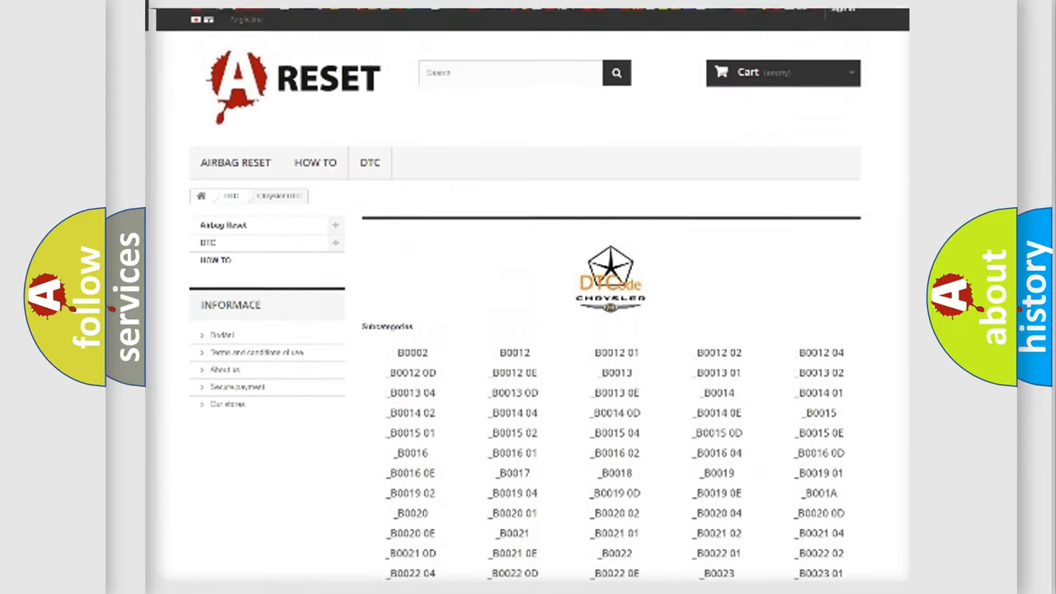